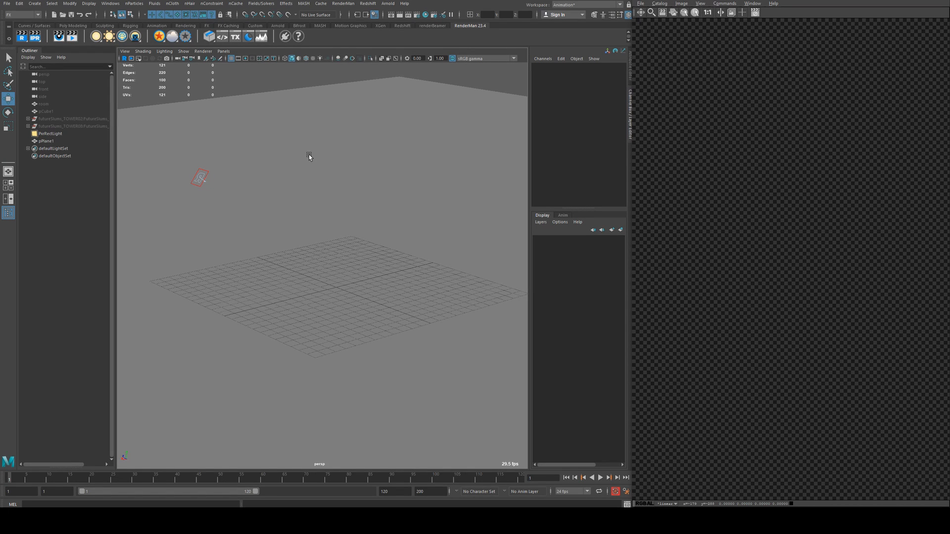
mouse_move(64, 113)
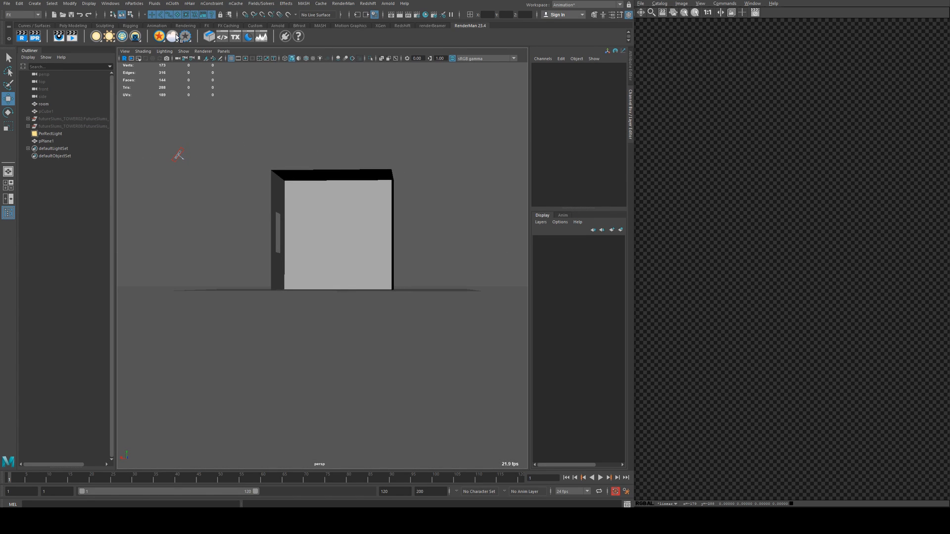
- Create a RenderMan PxrVolumeBox around the room and start an IPR render
click(173, 38)
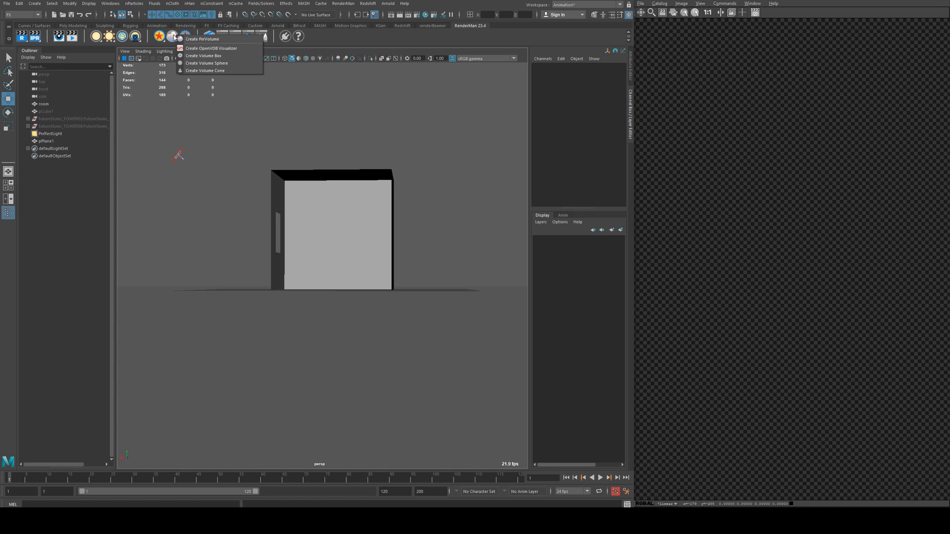
mouse_move(205, 55)
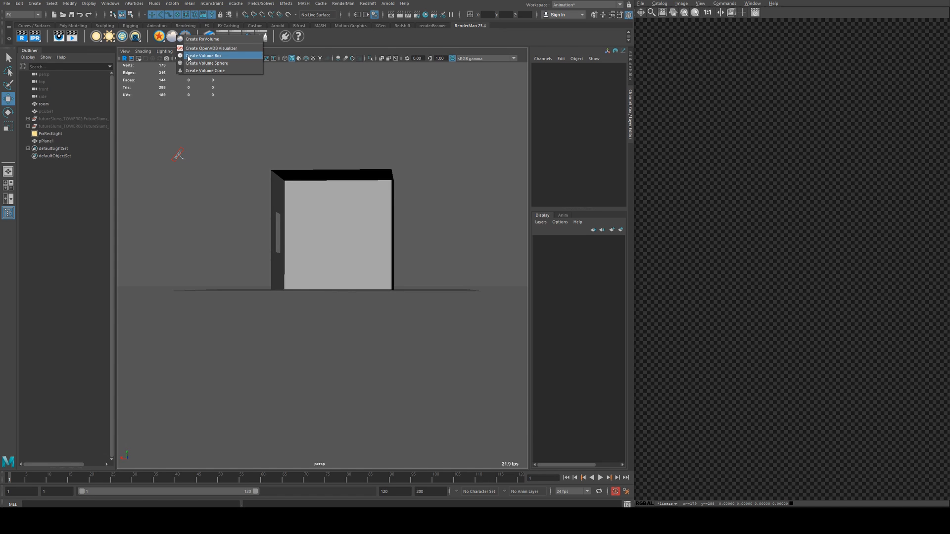
click(201, 56)
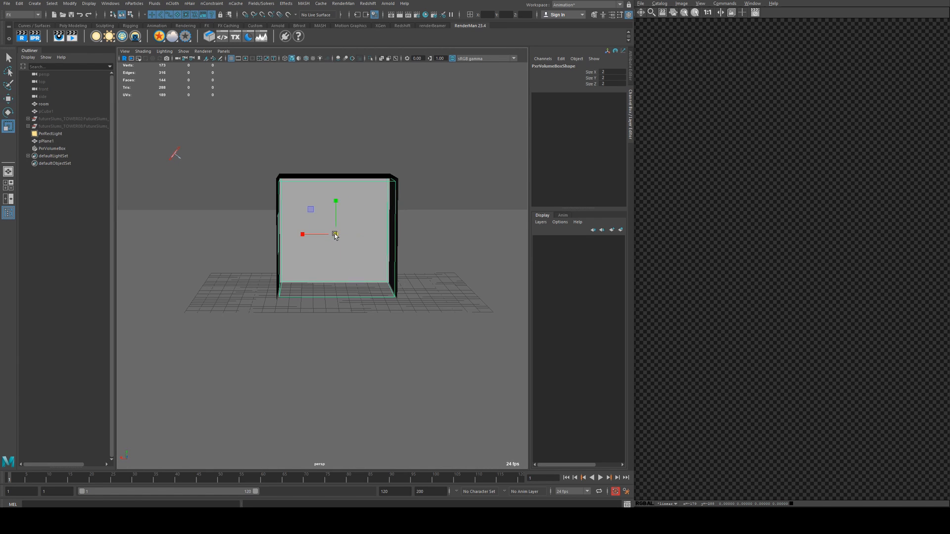
click(46, 134)
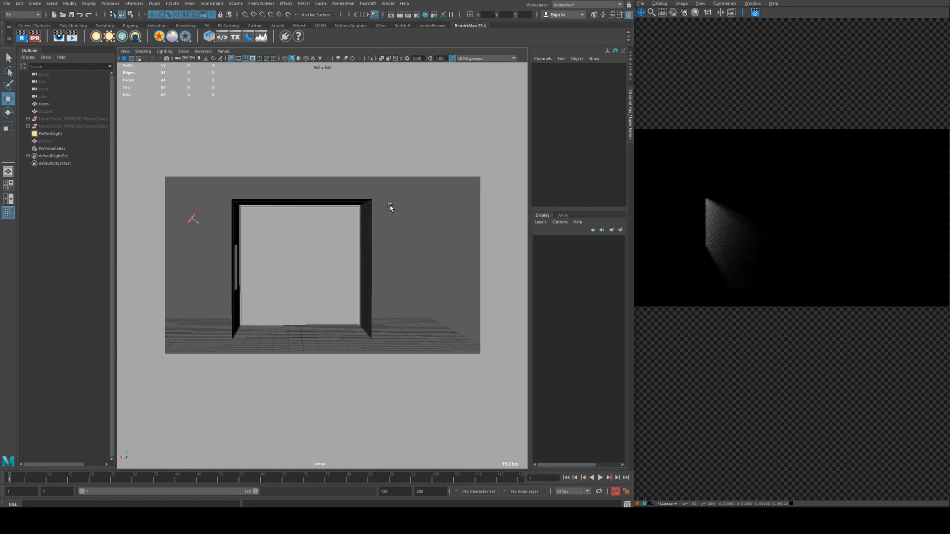
- Select PxrVolumeBox and raise the PxrVolume1 Density Color slider
click(51, 148)
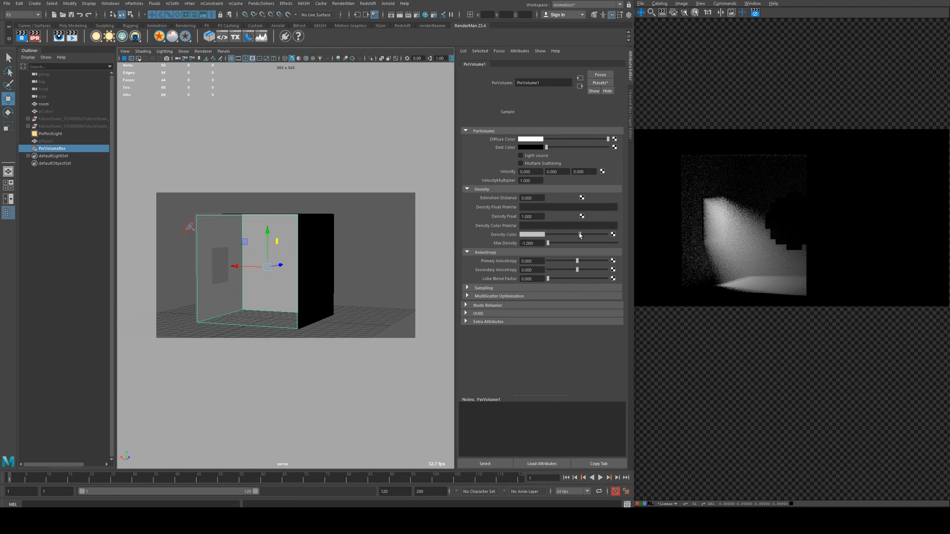
drag(533, 234, 566, 234)
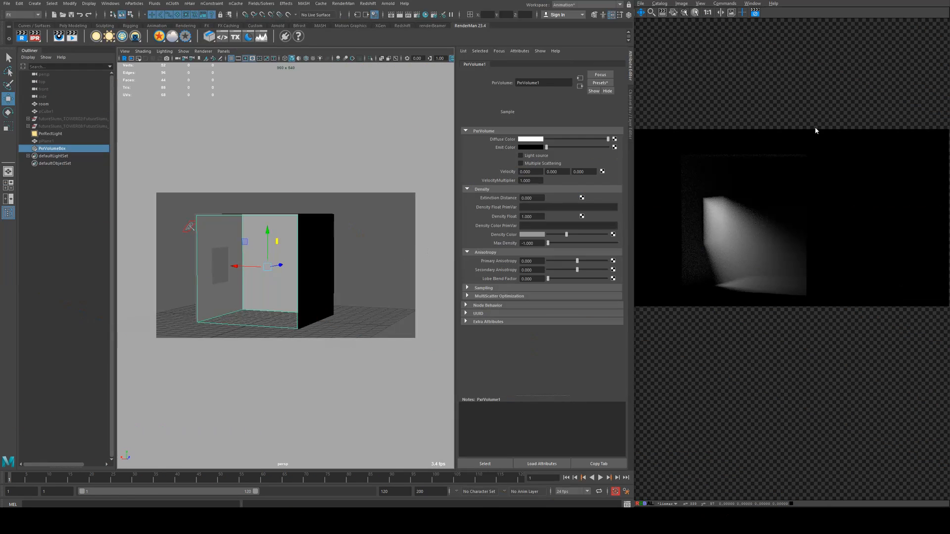
mouse_move(333, 234)
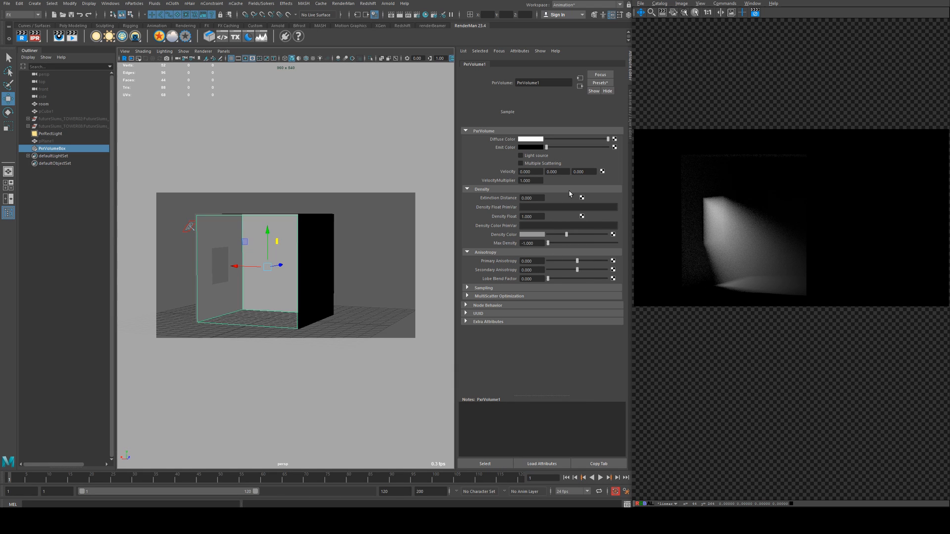
mouse_move(494, 241)
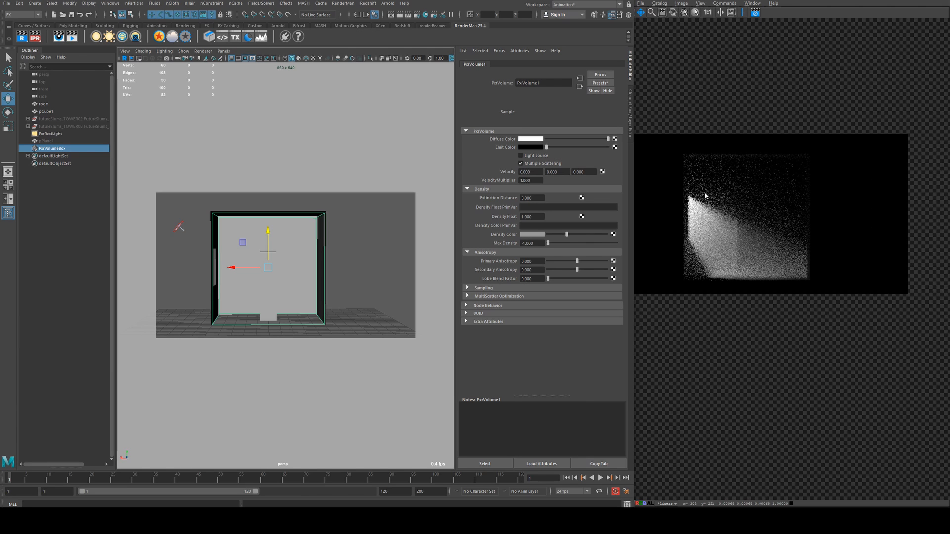
- Turn off Multiple Scattering, test a green Diffuse Color, then restore it to white
click(519, 163)
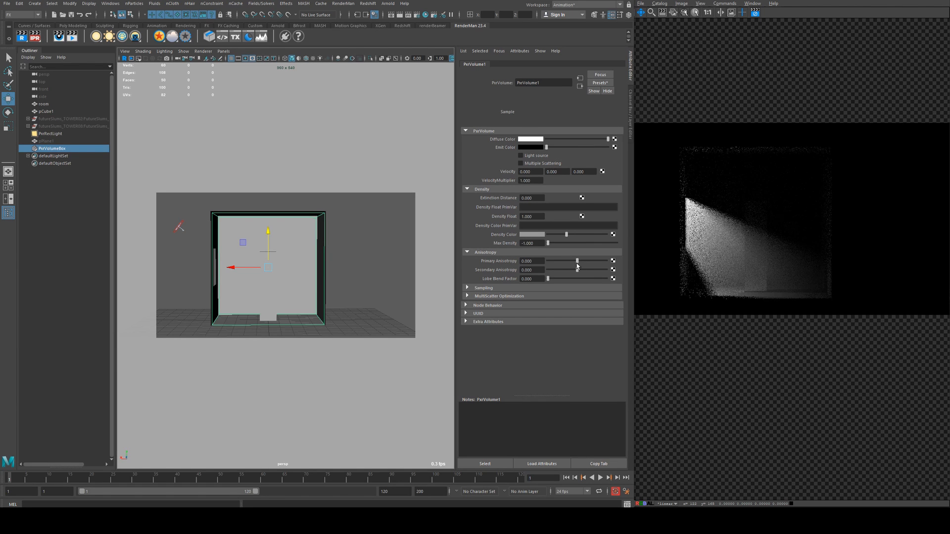
click(536, 139)
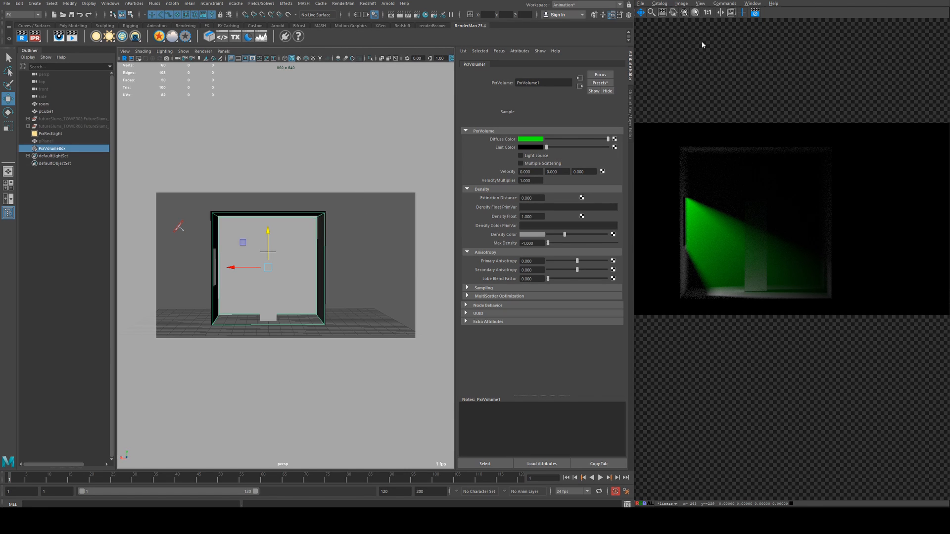
click(530, 139)
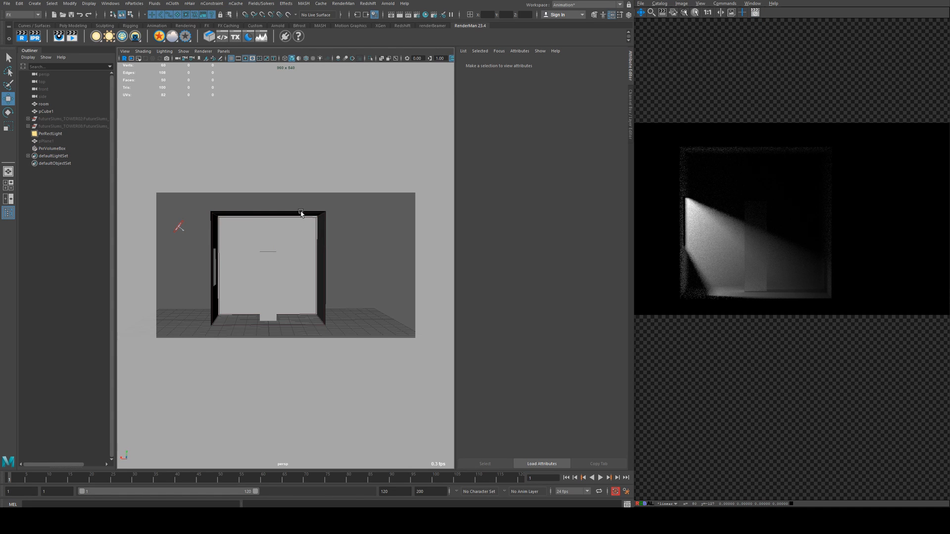
- Select PxrVolumeBox in the Outliner and hide it with Ctrl+H
click(51, 148)
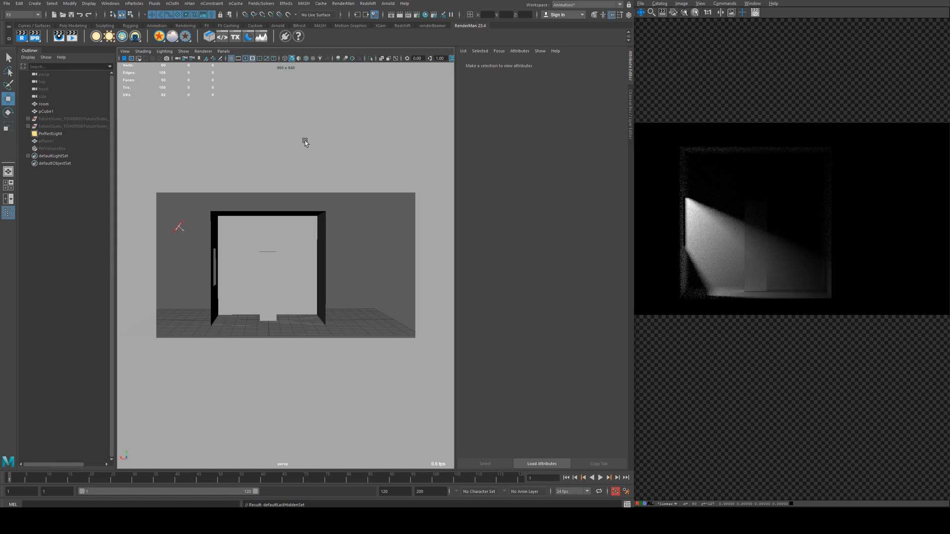
mouse_move(181, 92)
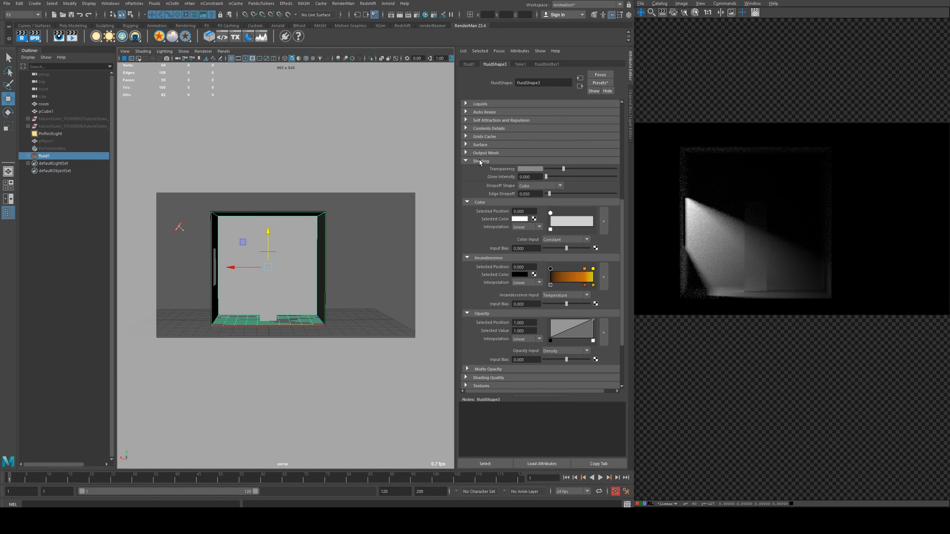
- Set the fluid's Density contents method to Gradient using a Y Gradient
click(538, 205)
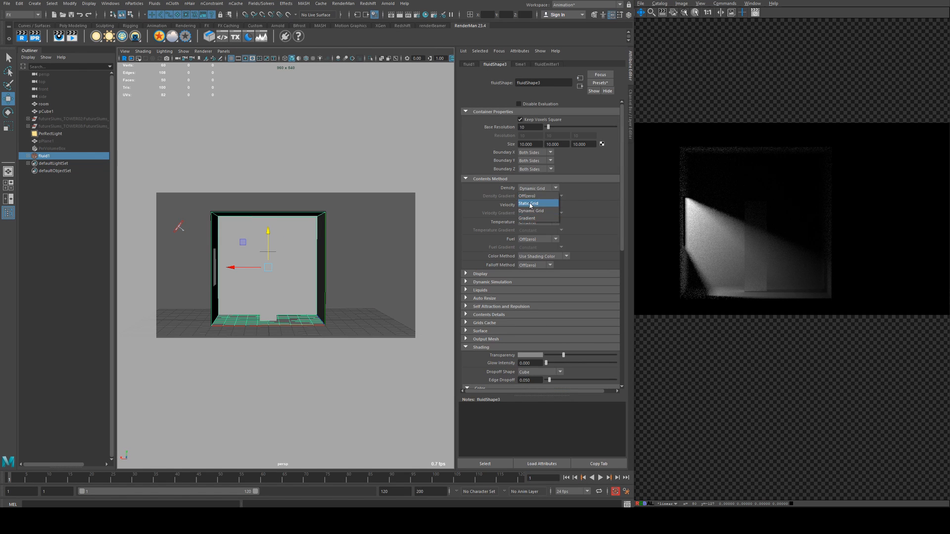
click(537, 196)
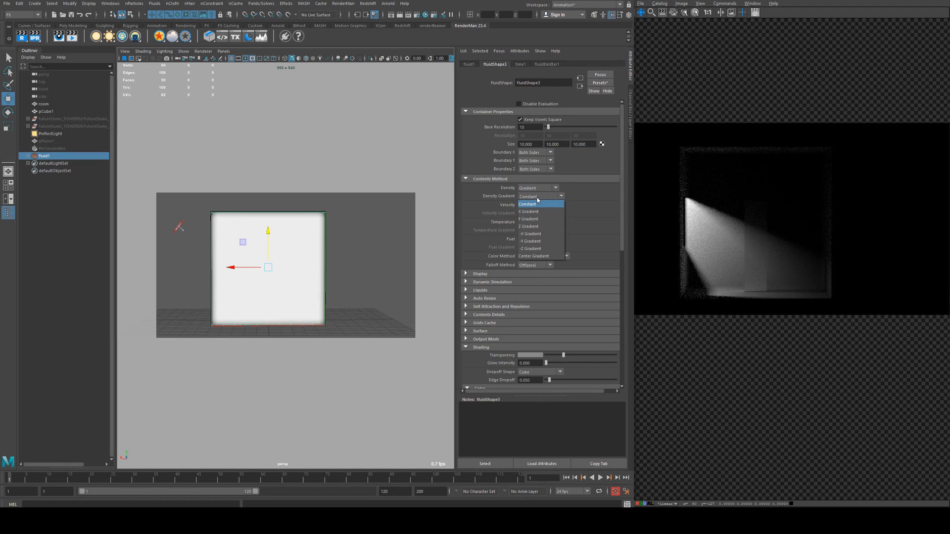
mouse_move(529, 219)
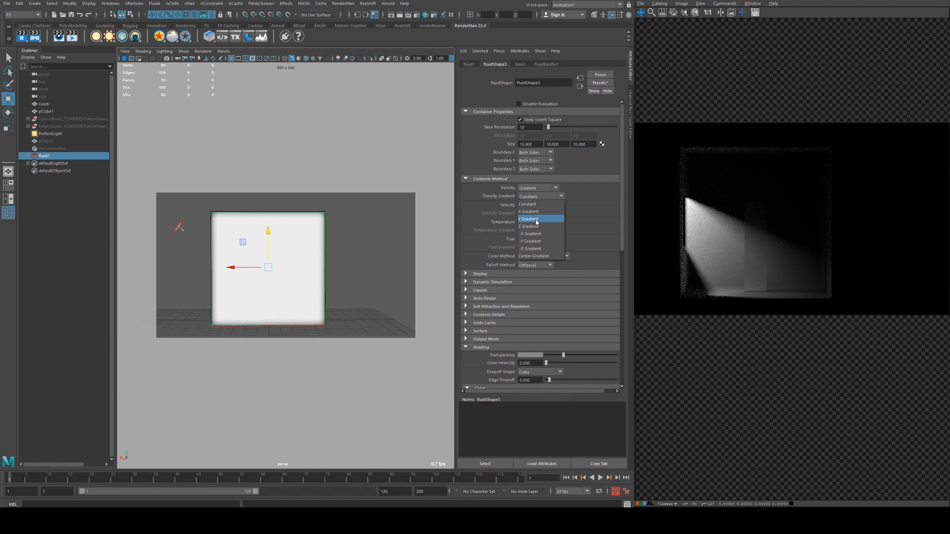
click(530, 219)
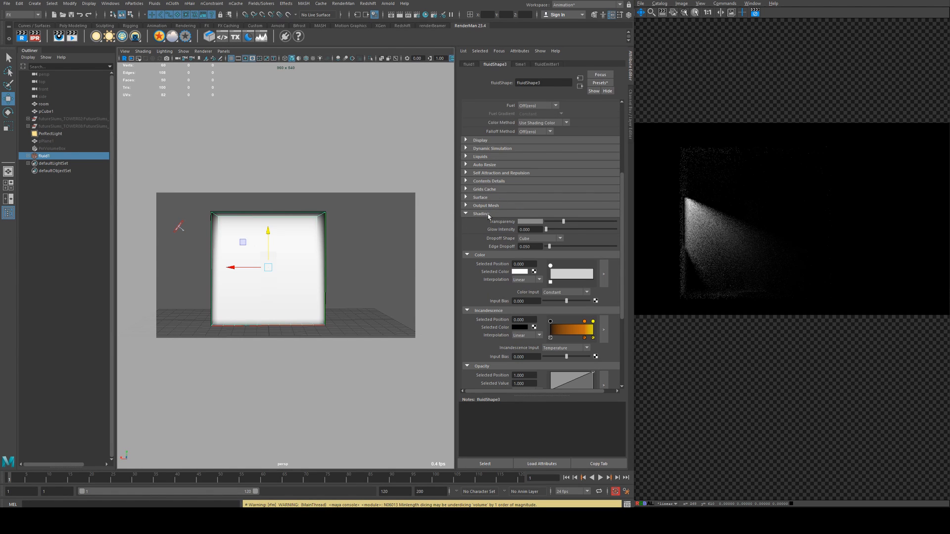
- Raise the fluid's Edge Dropoff and set the dropoff shape to Y Gradient
drag(550, 247, 570, 246)
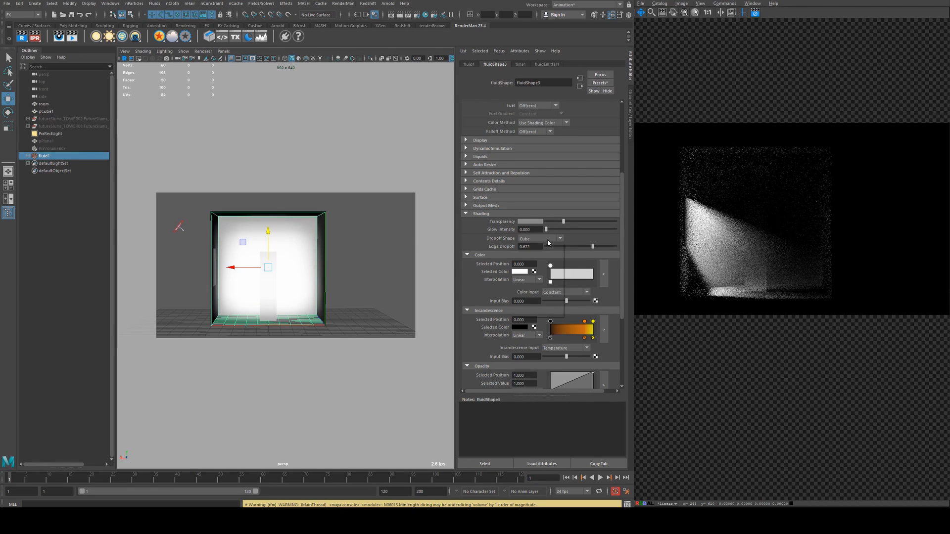
click(555, 238)
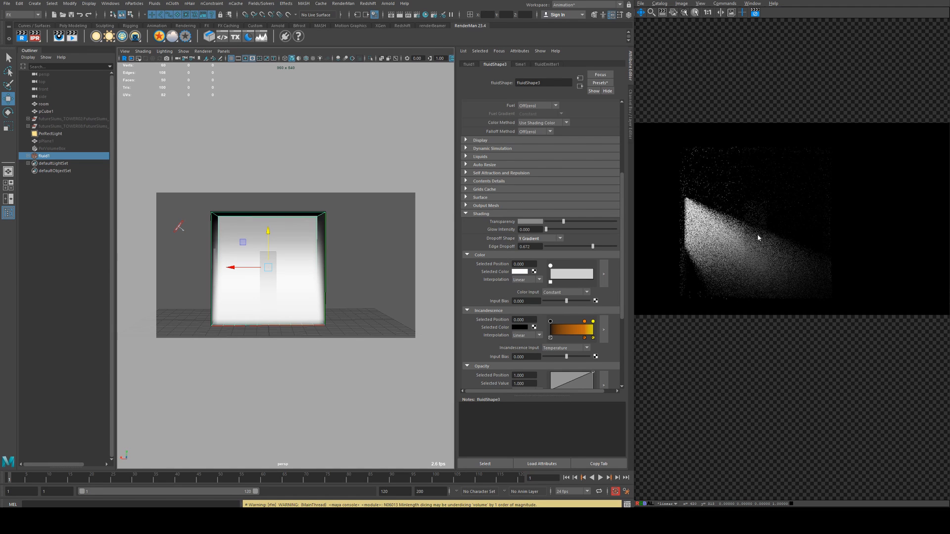
drag(594, 246, 613, 246)
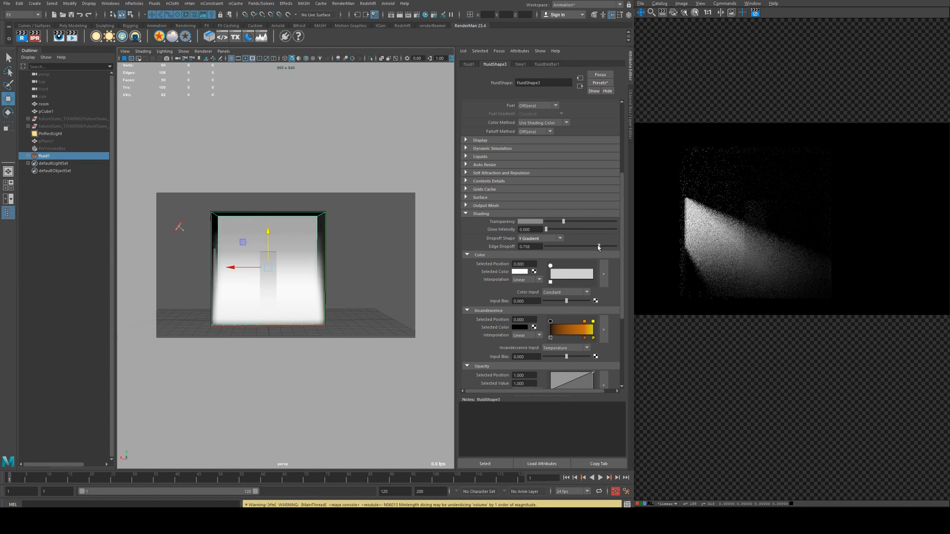
drag(597, 246, 609, 247)
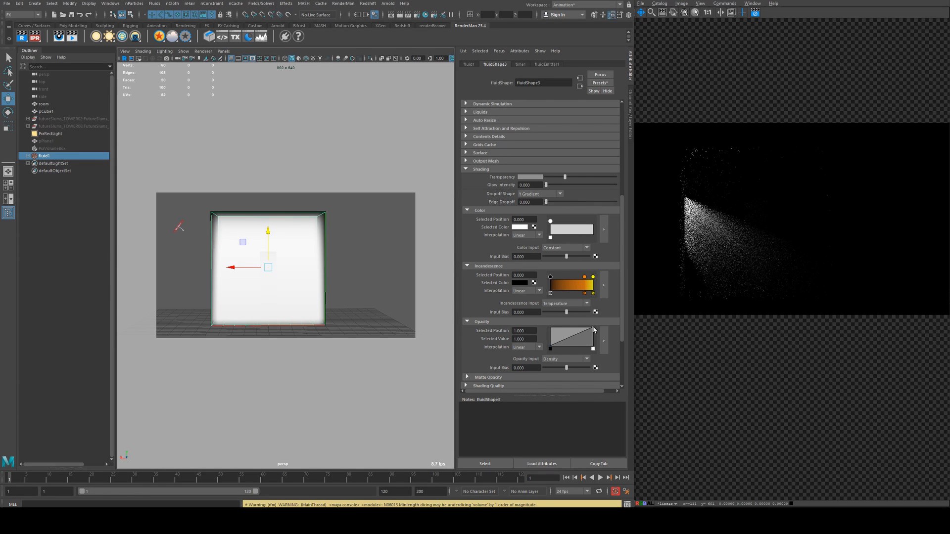
- Reshape the Opacity ramp, set Edge Dropoff to 0.753 and Opacity Input Bias -0.496
drag(594, 330, 594, 345)
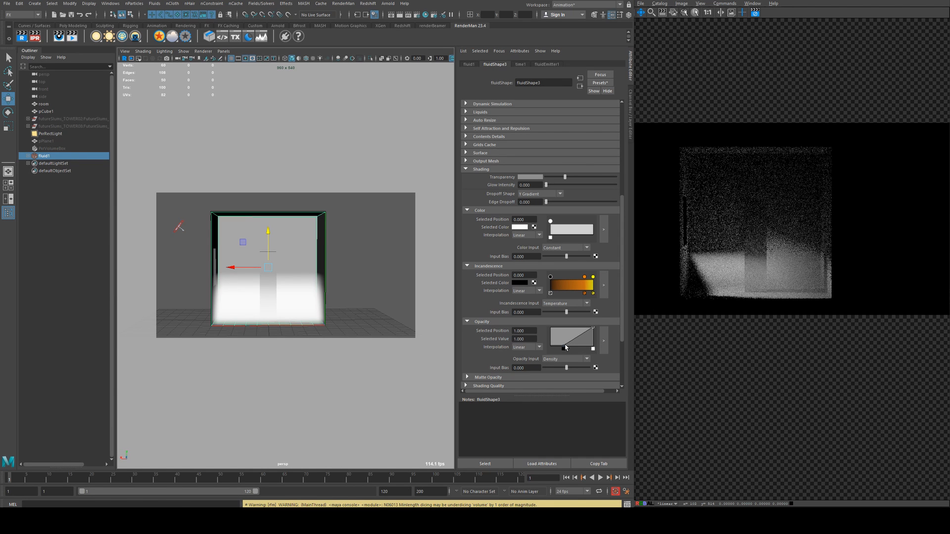
drag(546, 202, 554, 202)
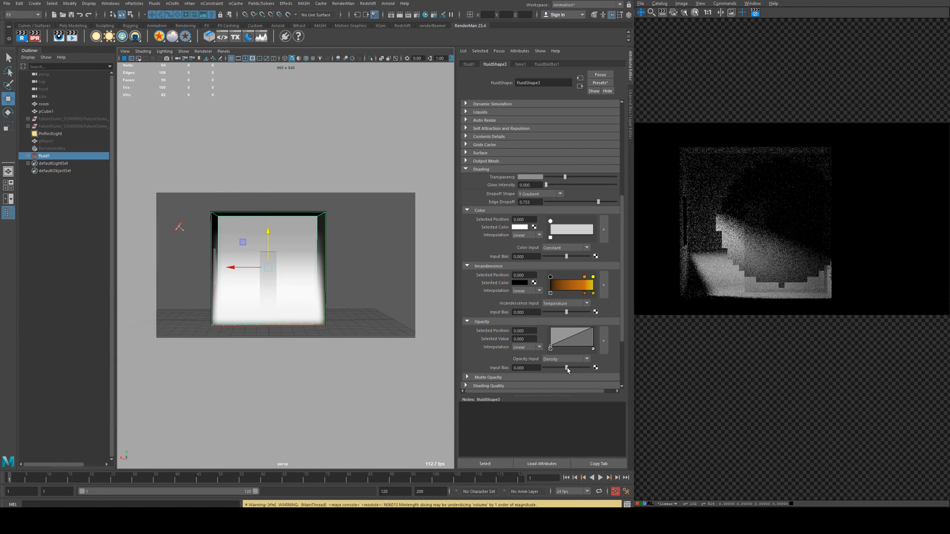
drag(568, 368, 555, 368)
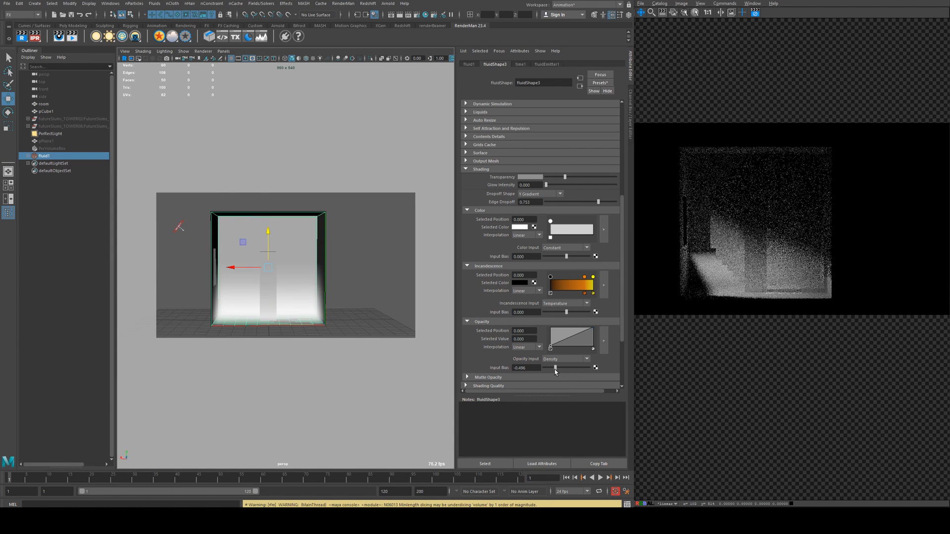
drag(555, 367, 595, 368)
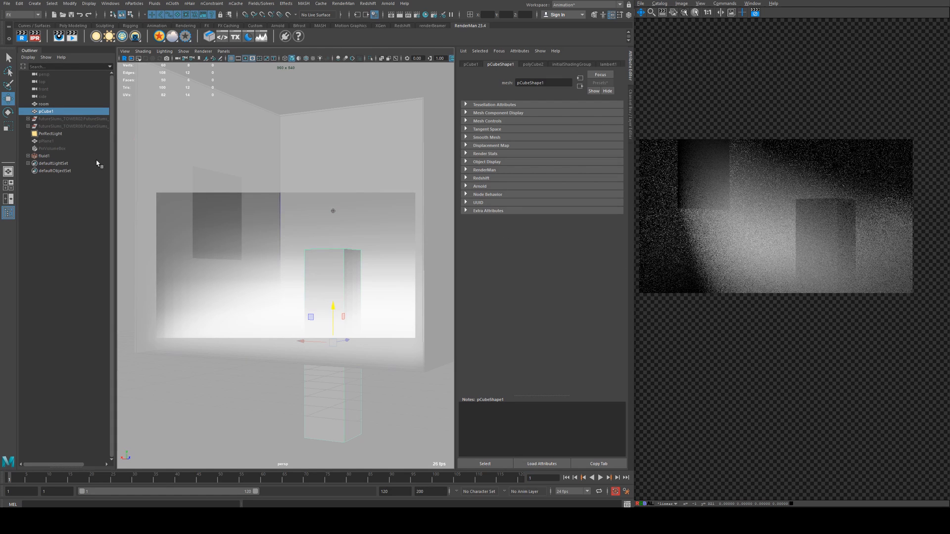
- Enable Normalize in PxrRectLight's Advanced attributes
click(47, 133)
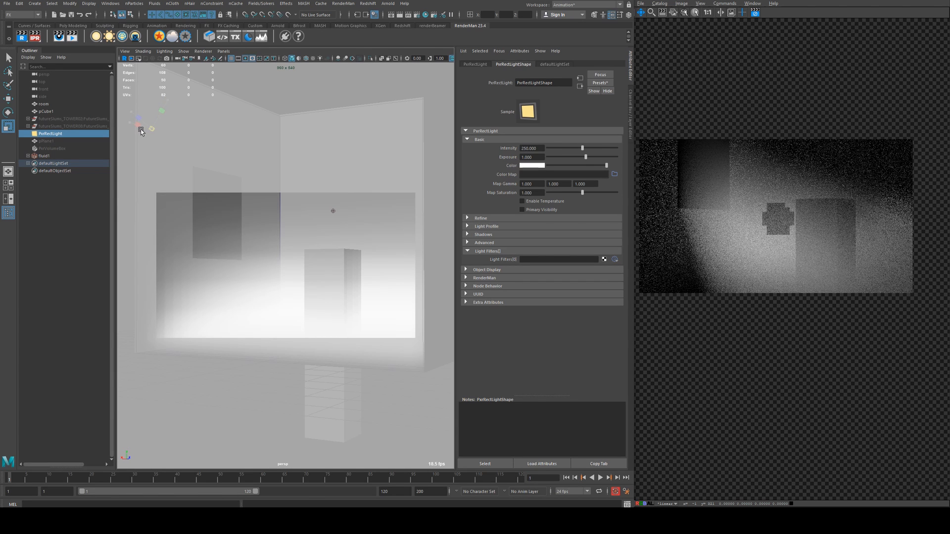
click(478, 242)
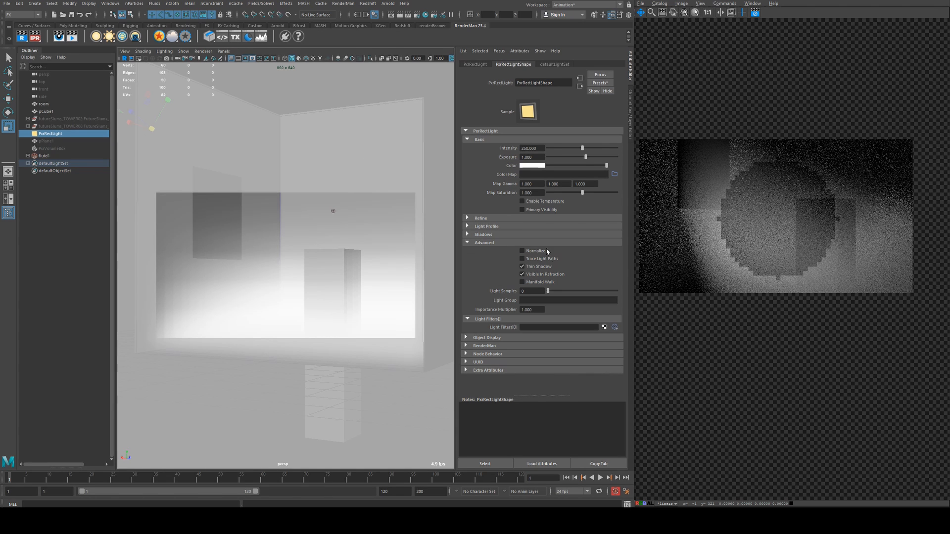
click(521, 250)
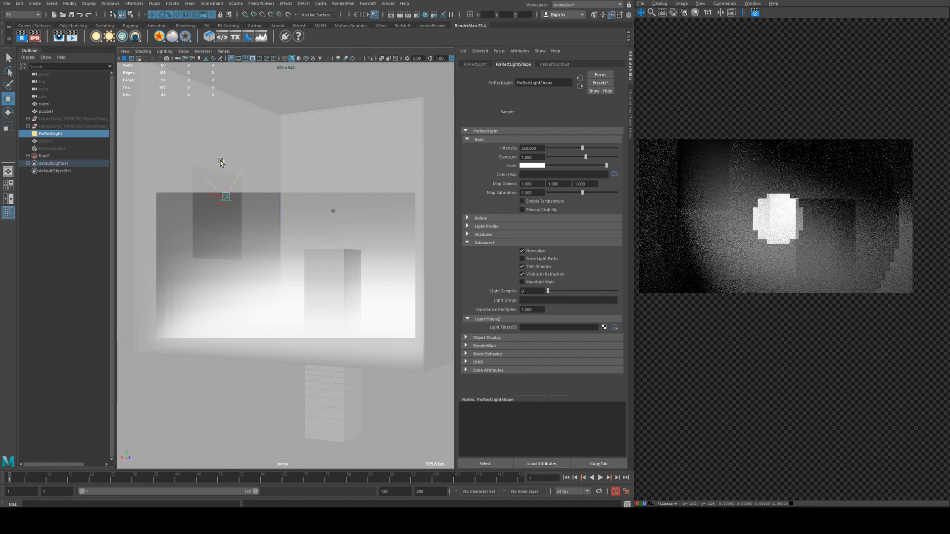
click(45, 156)
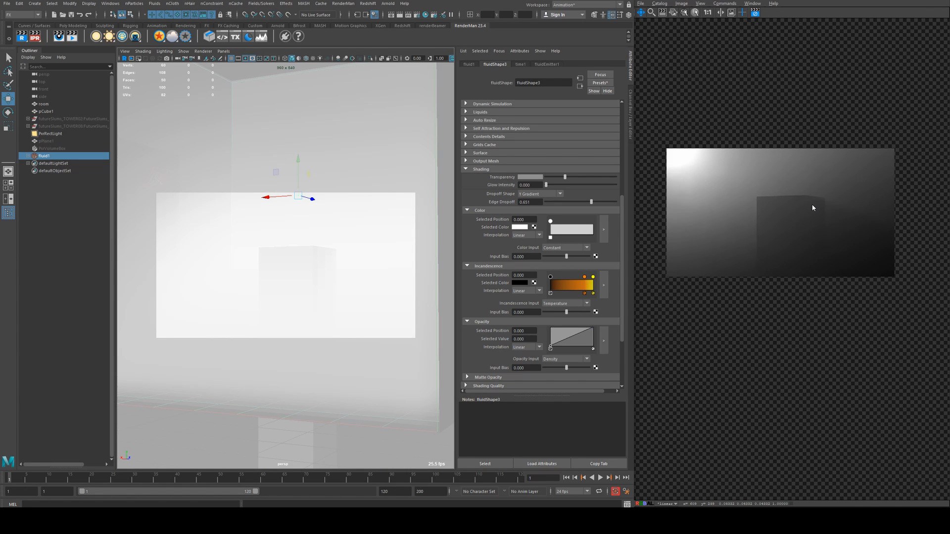
mouse_move(814, 207)
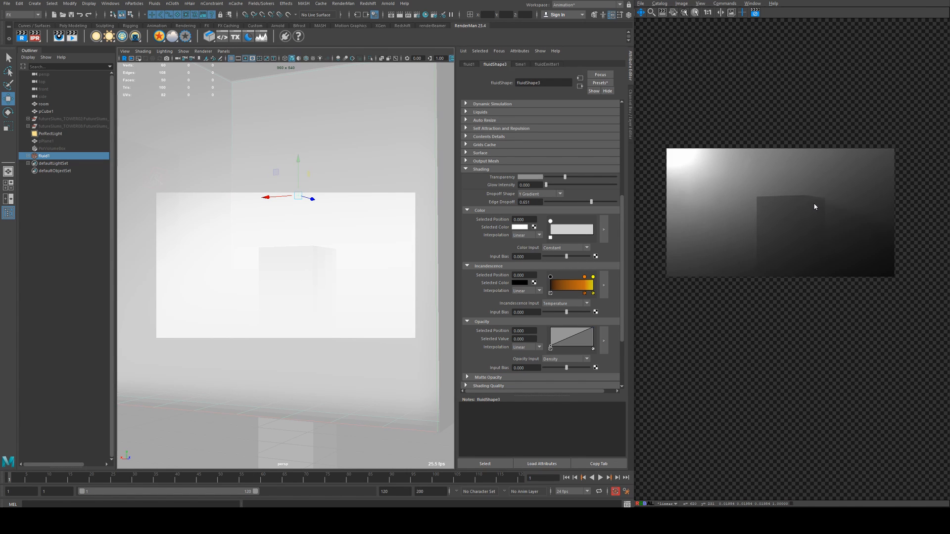
mouse_move(791, 179)
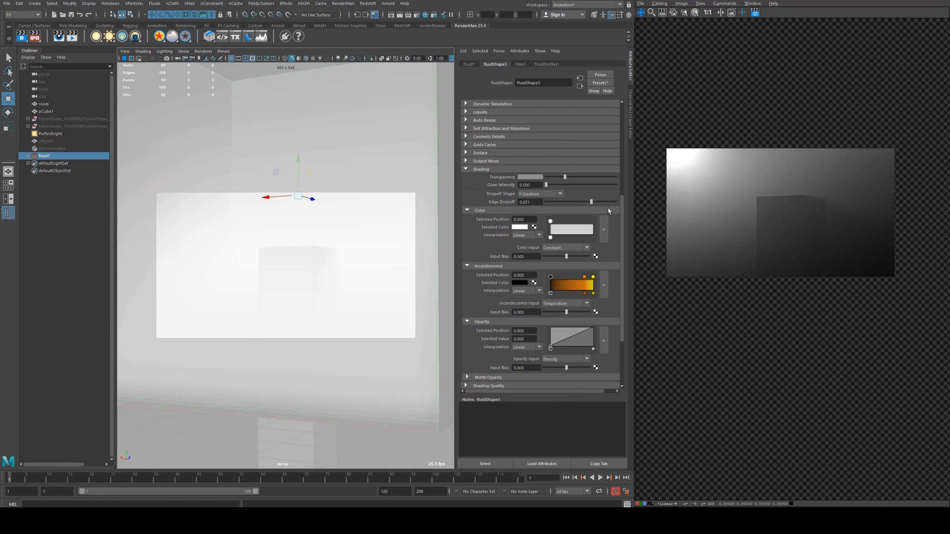
mouse_move(342, 220)
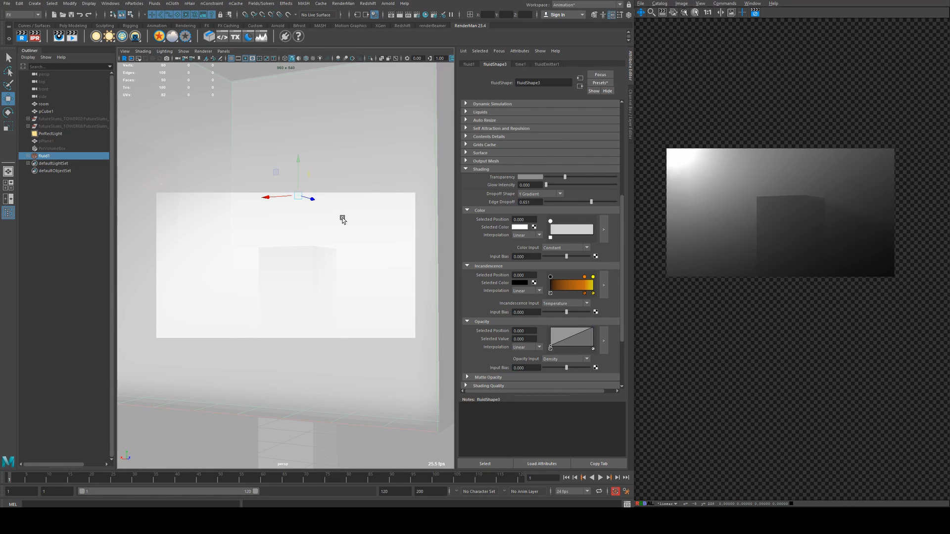
- Set fluid1's Edge Dropoff to 0.651 and review the soft haze in the IPR render
click(38, 74)
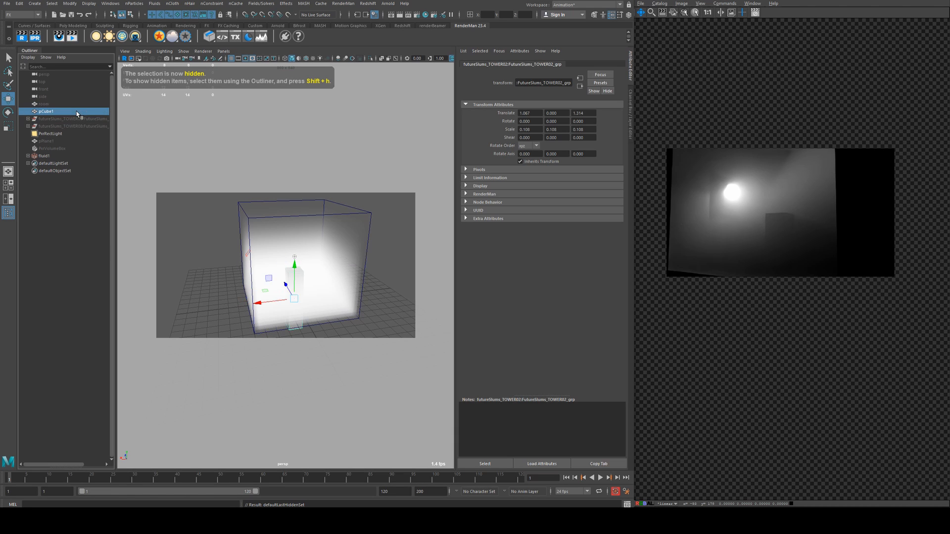
- Hide the room and unhide both FutureSlums tower groups with Shift+H
click(62, 125)
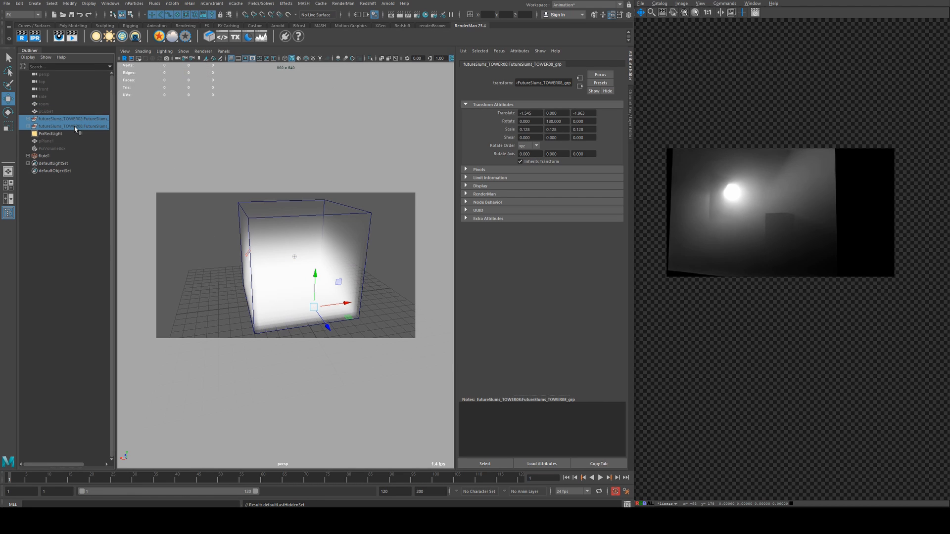
click(46, 155)
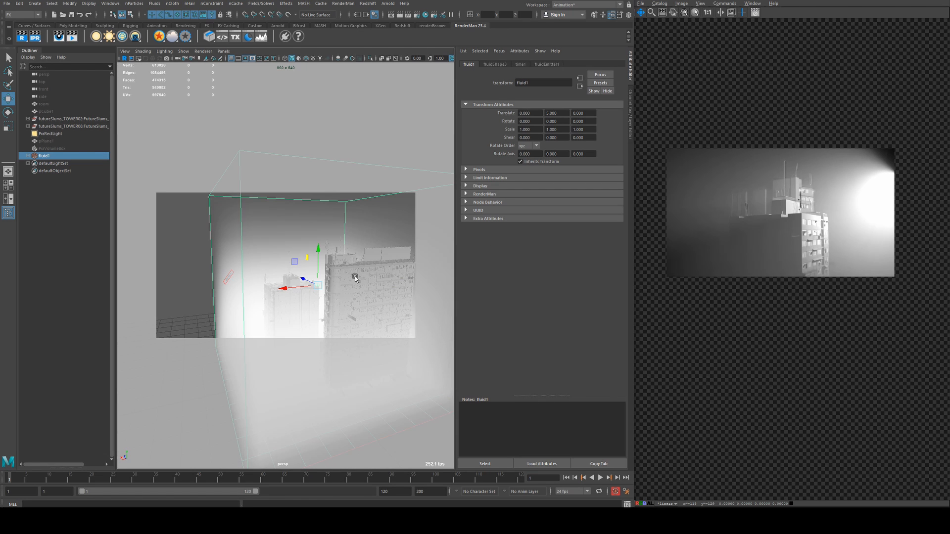
click(44, 133)
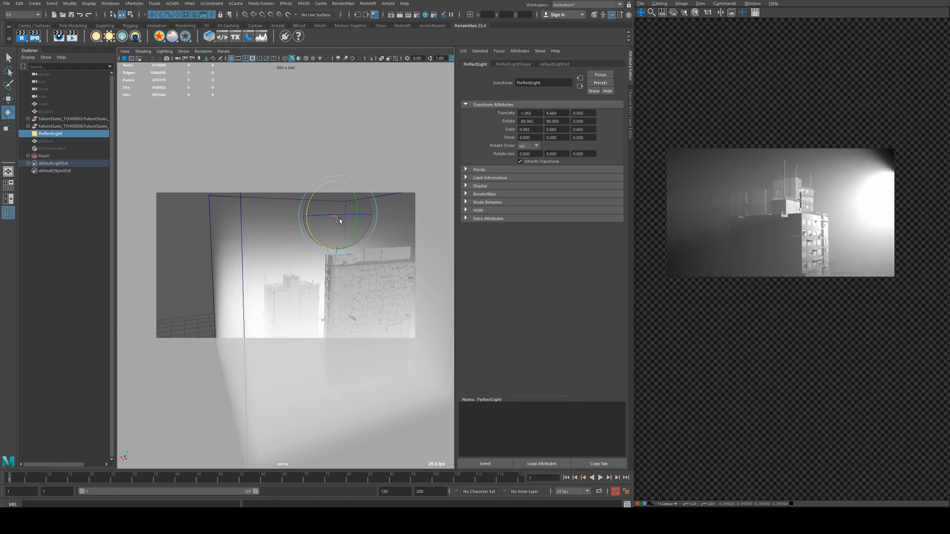
- Rotate and hide the rect light, then add a PxrDiskLight with a 32.283 cone angle
drag(339, 218, 227, 279)
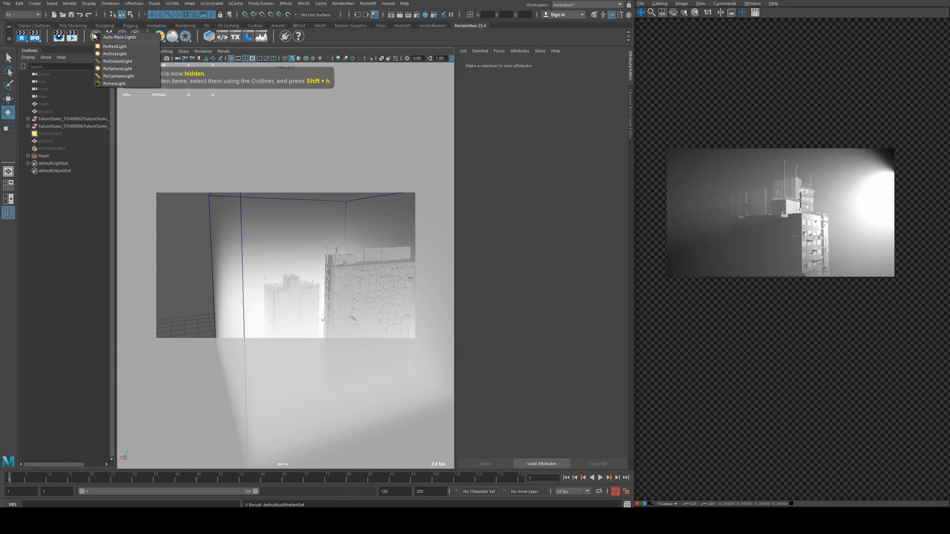
mouse_move(113, 61)
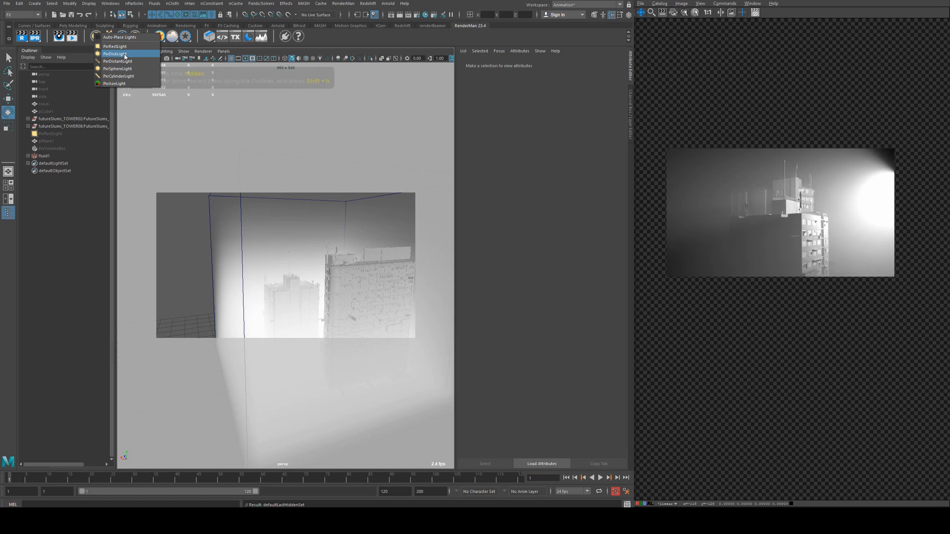
click(115, 58)
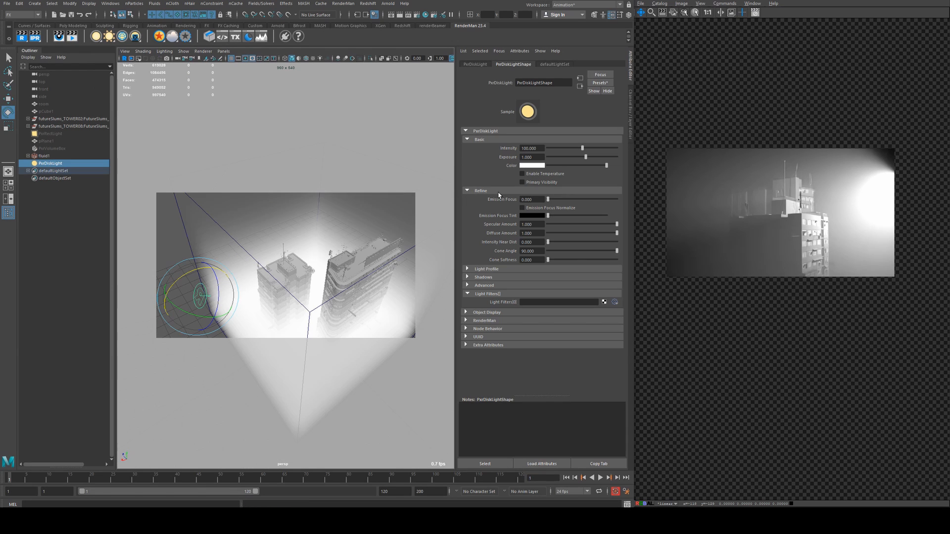
drag(617, 251, 571, 251)
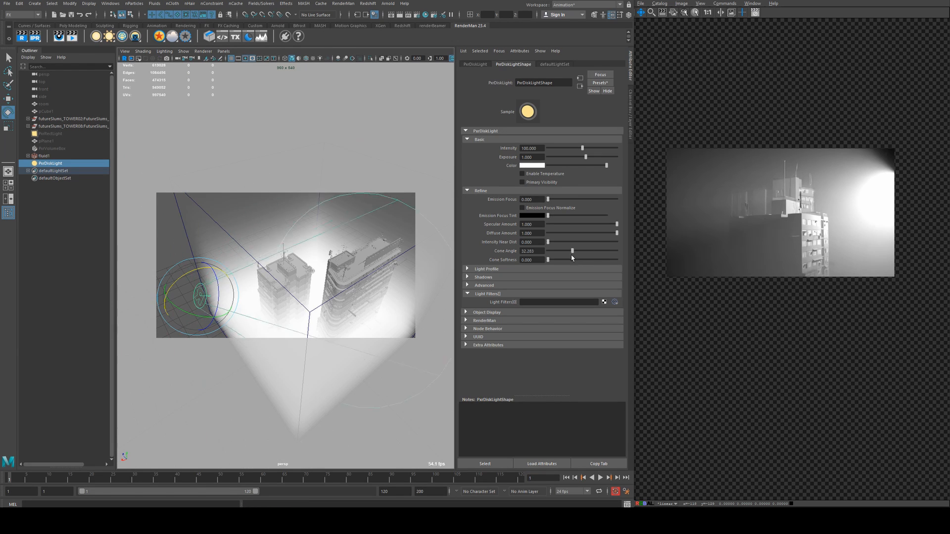
drag(572, 251, 550, 251)
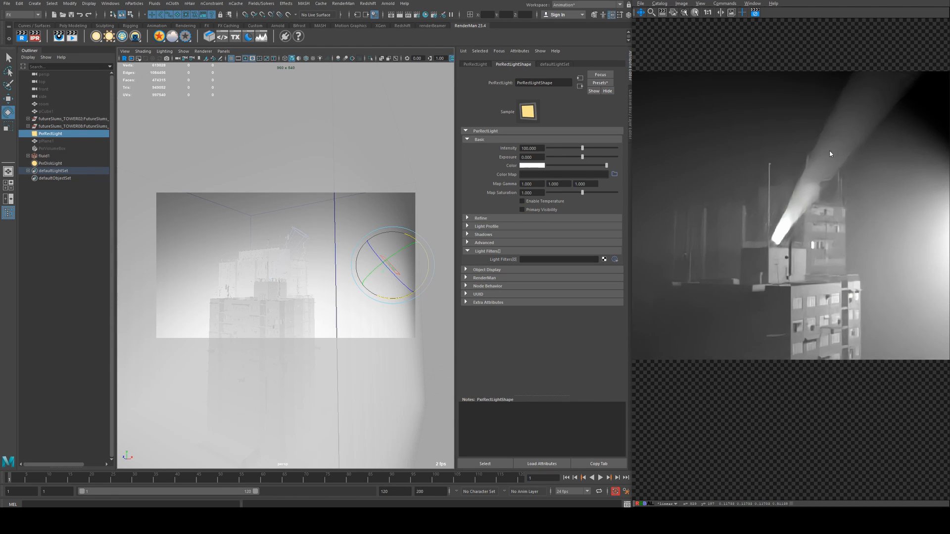
- Select PxrDiskLight in the Outliner after reviewing its beam through the fog
click(48, 164)
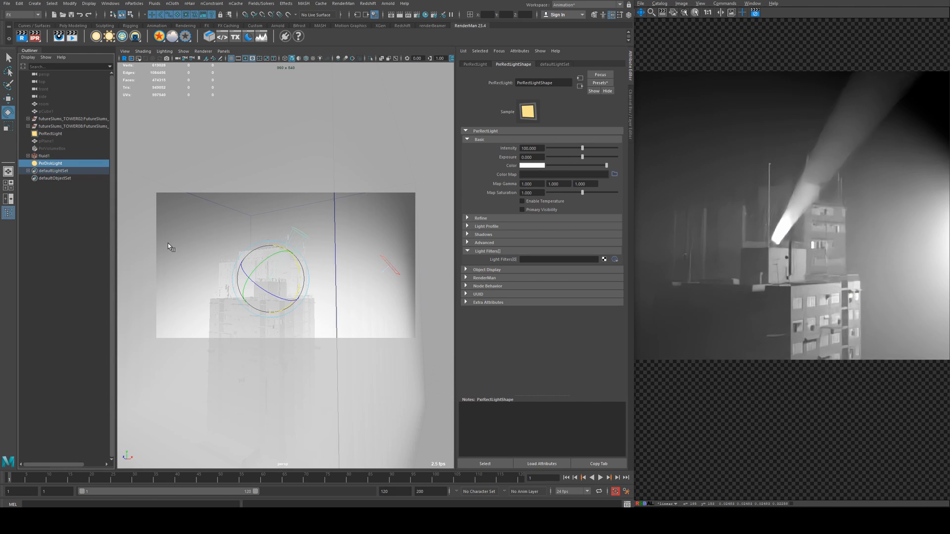